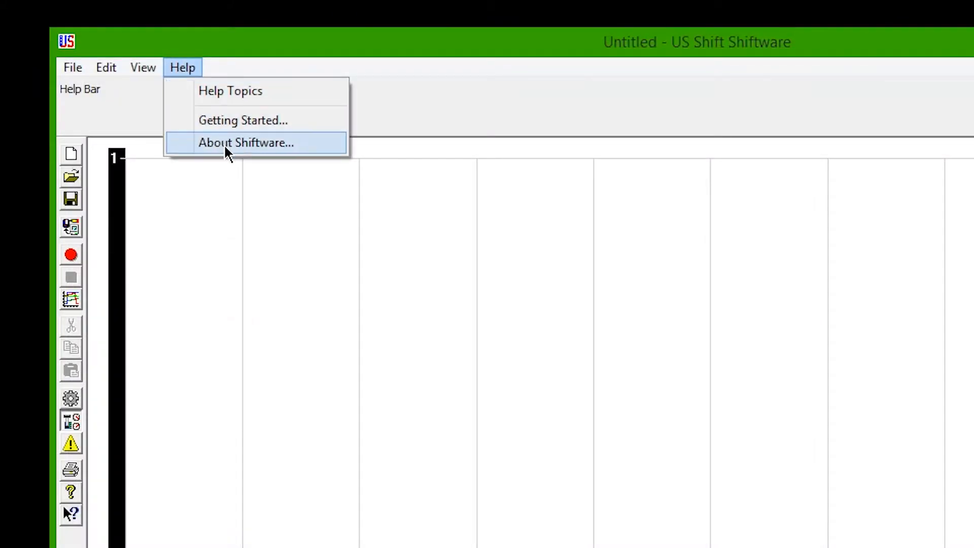
- Check the installed Shiftware version under Help > About Shiftware
left_click(246, 142)
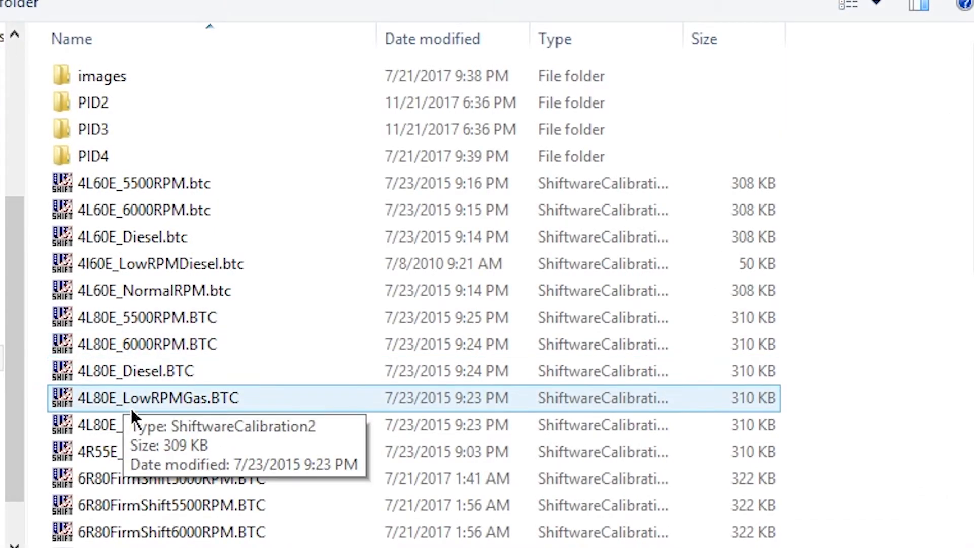
- Load the 4L80E_NormalRPM.BTC calibration file
left_click(157, 424)
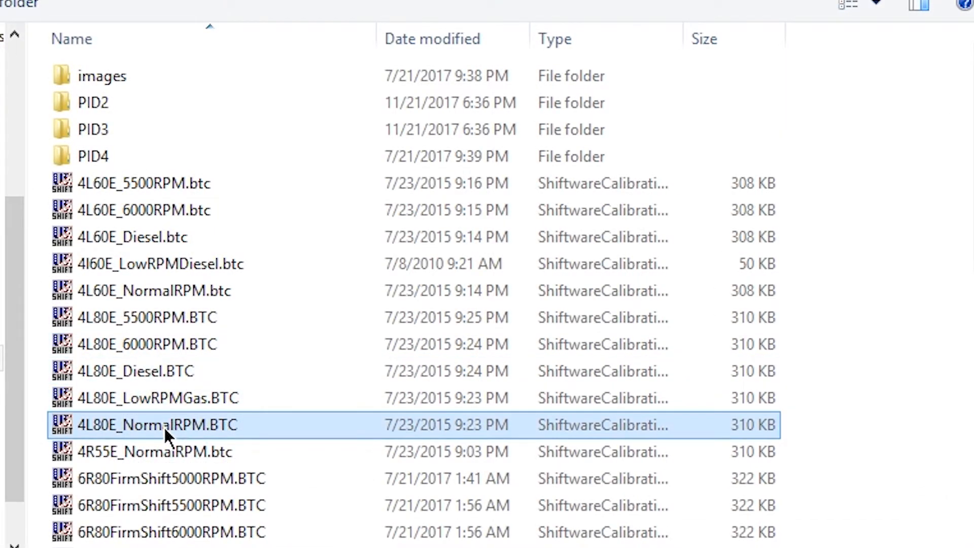
double_click(157, 425)
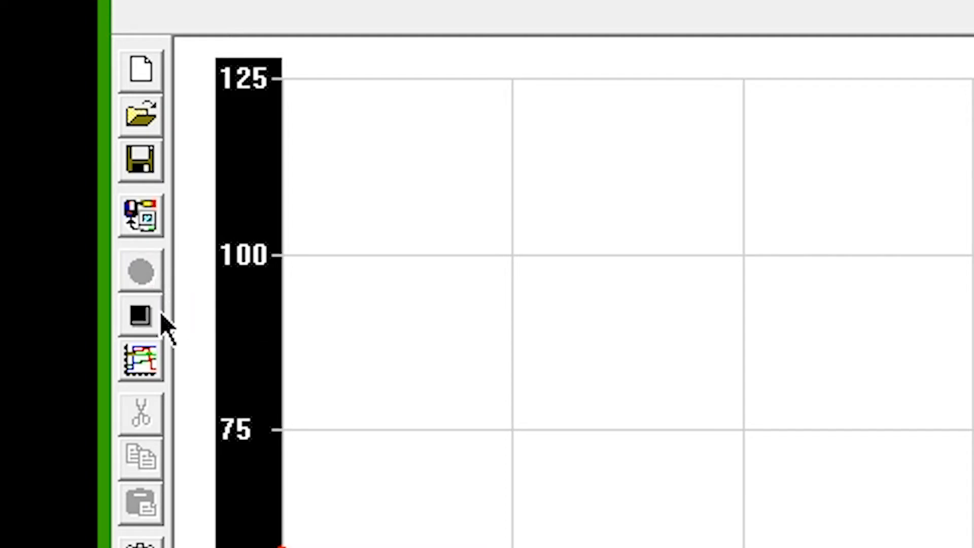
- Stop the data log recording with the Stop button
left_click(140, 271)
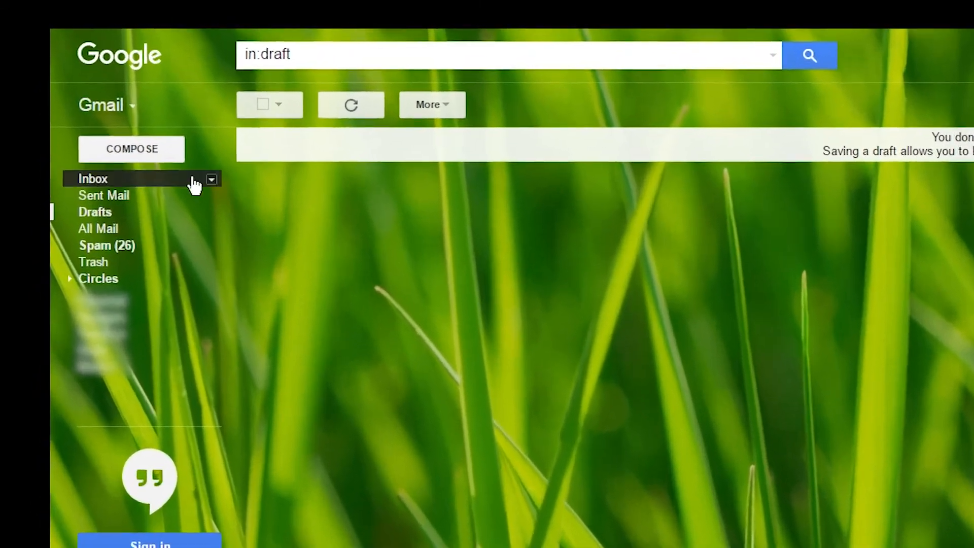
left_click(131, 149)
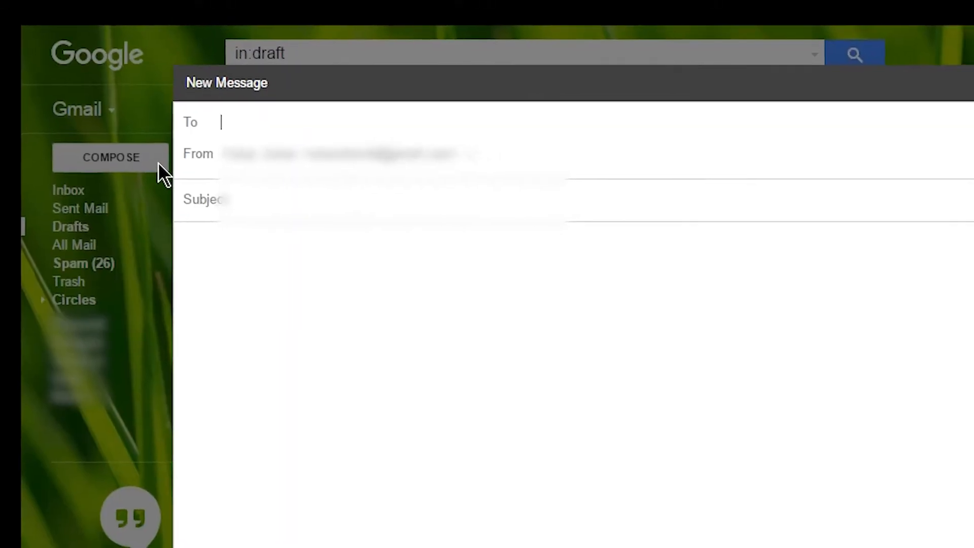
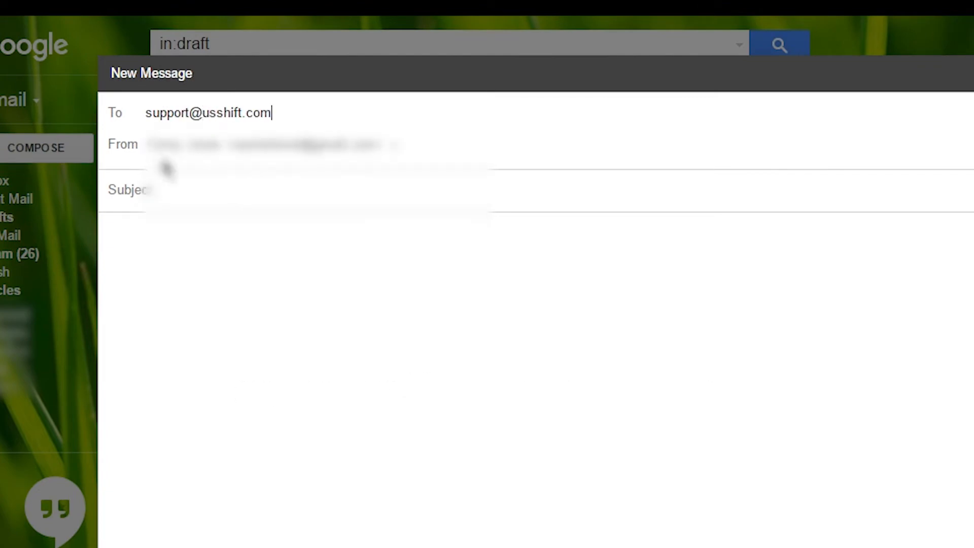
type("Joh")
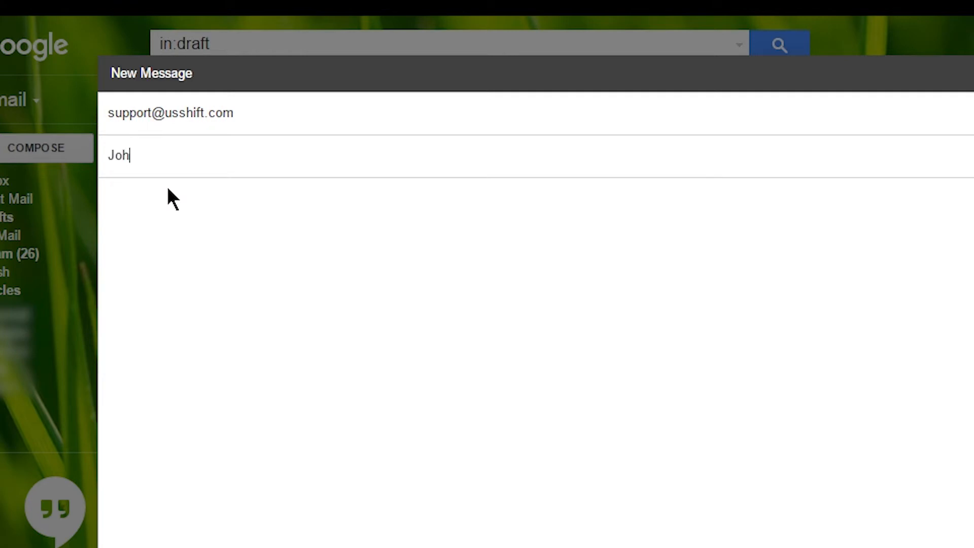
- Finish the subject as 'John Doe'
type("n Doe")
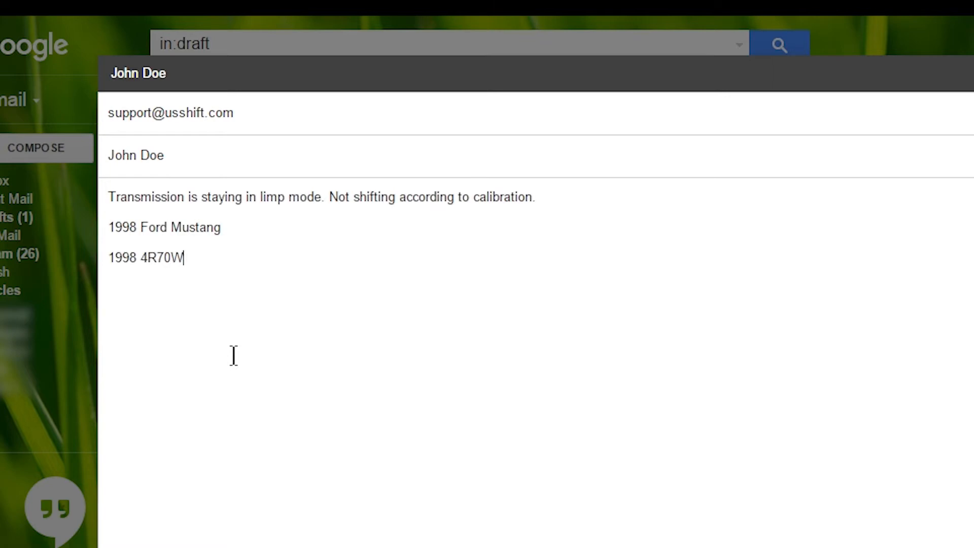
mouse_move(259, 444)
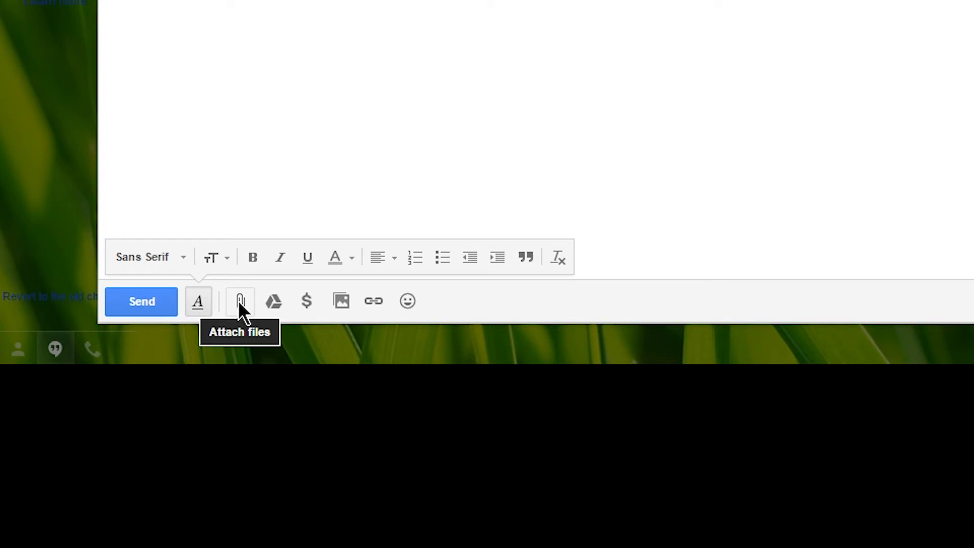
- Open the Attach files picker and enter the Shiftware folder on C:
left_click(240, 301)
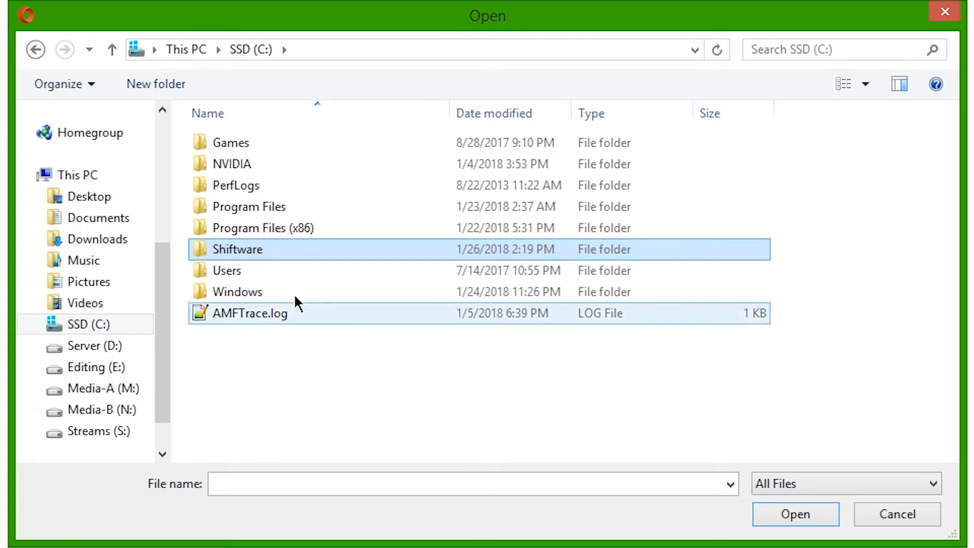
double_click(237, 249)
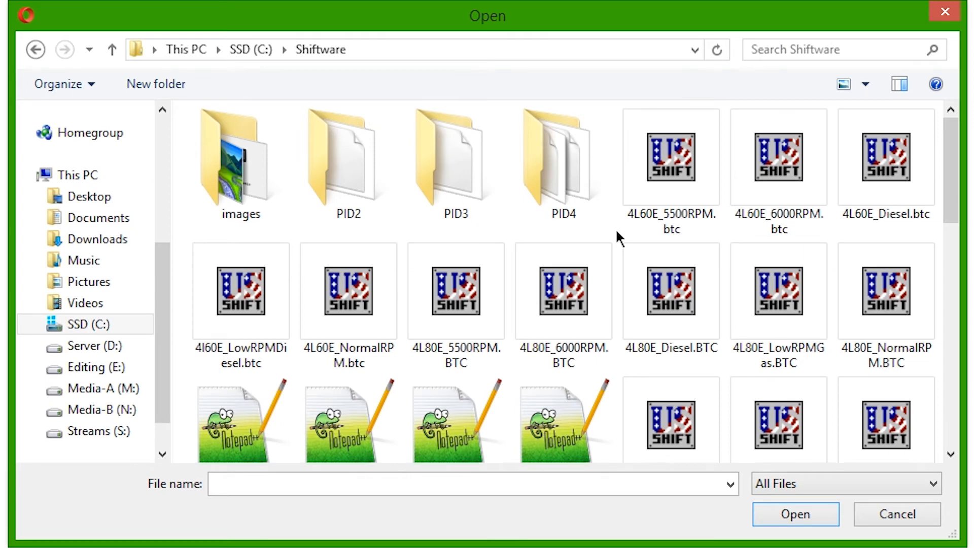
- Switch the Shiftware folder to Details view, sorted by Date modified
right_click(616, 239)
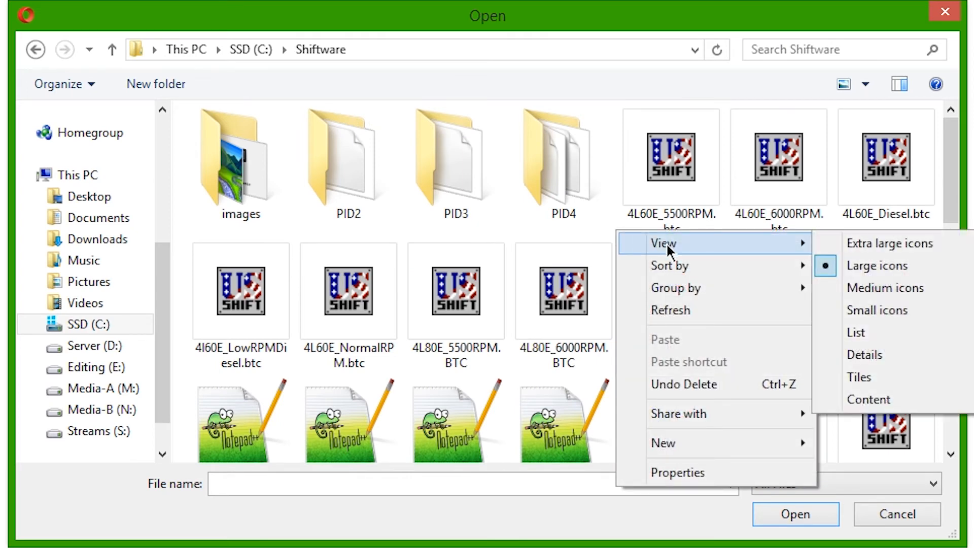
left_click(863, 354)
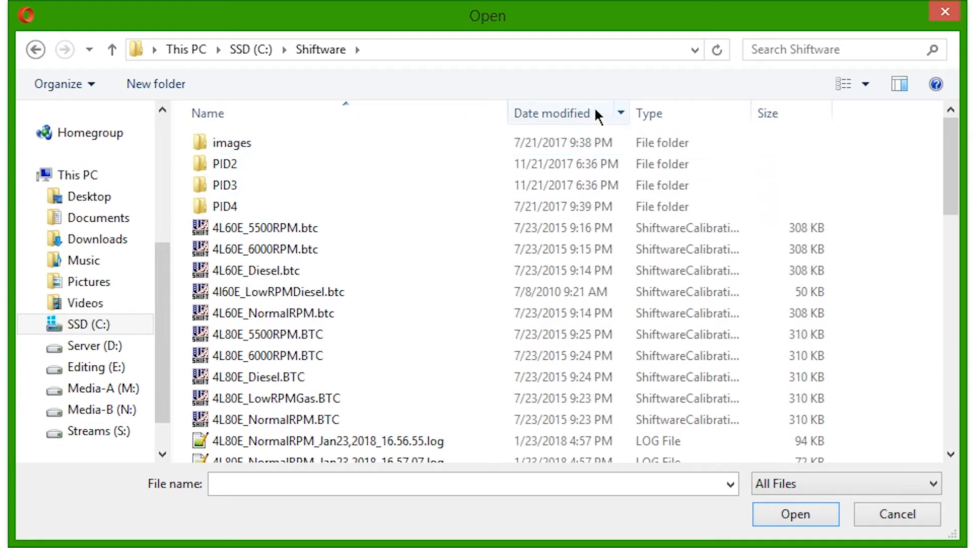
left_click(551, 113)
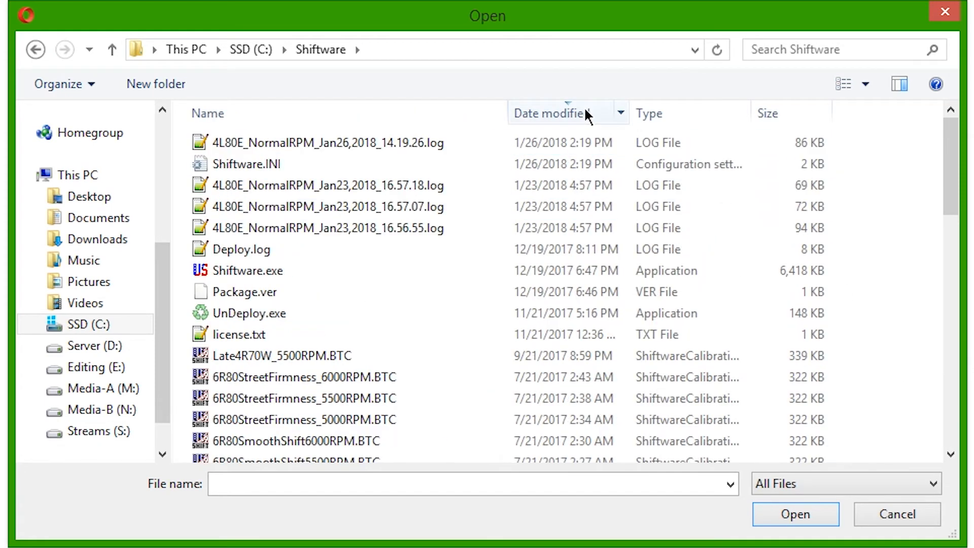
left_click(329, 142)
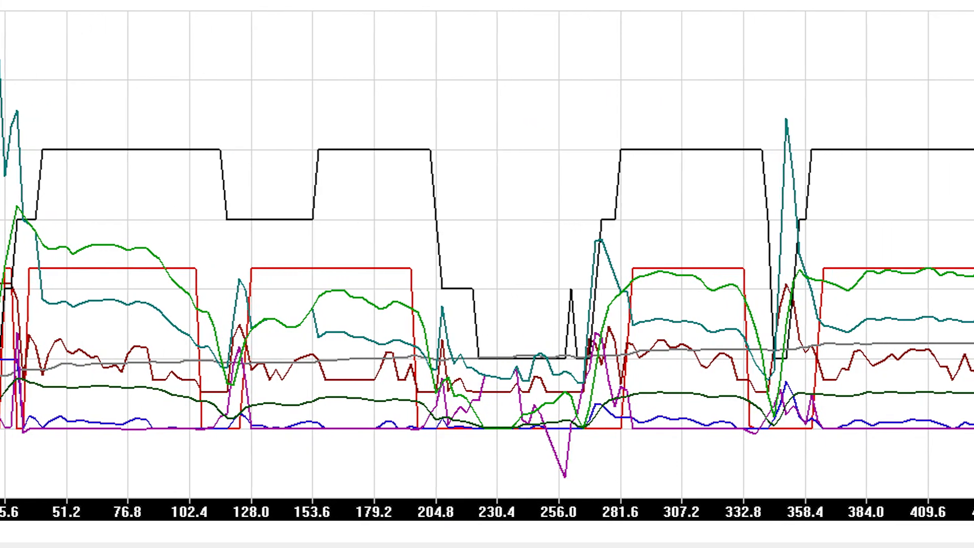
scroll("right", 3)
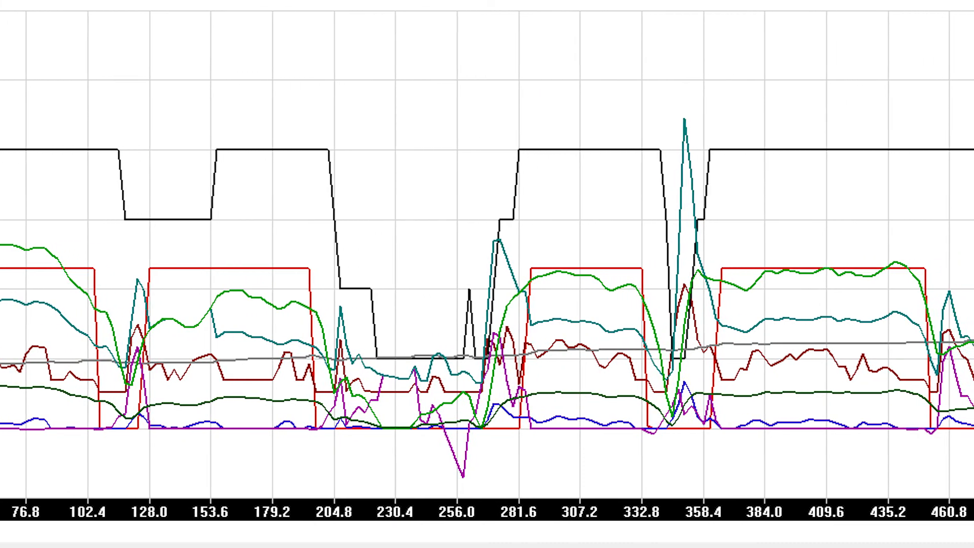